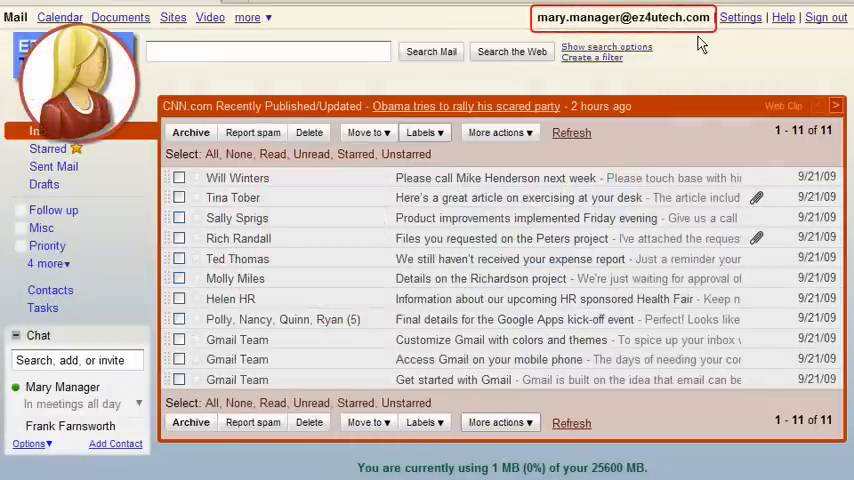
{"action": "mouse_move", "coordinate": [620, 60]}
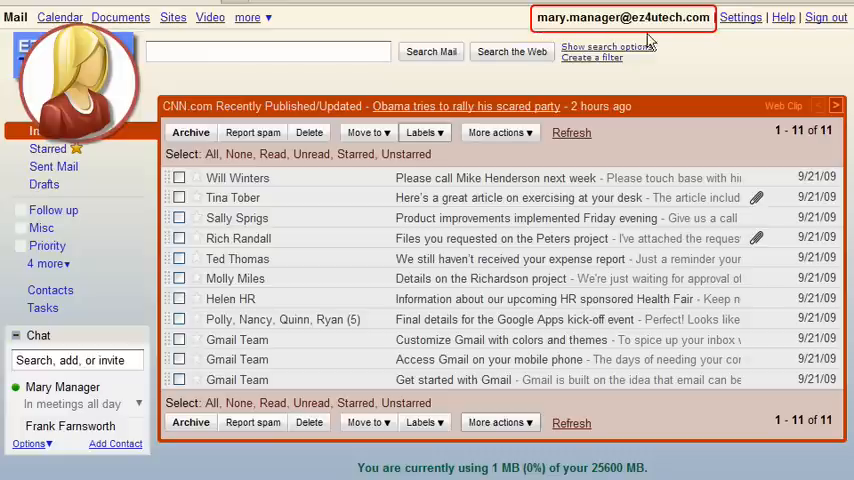
{"action": "mouse_move", "coordinate": [750, 34]}
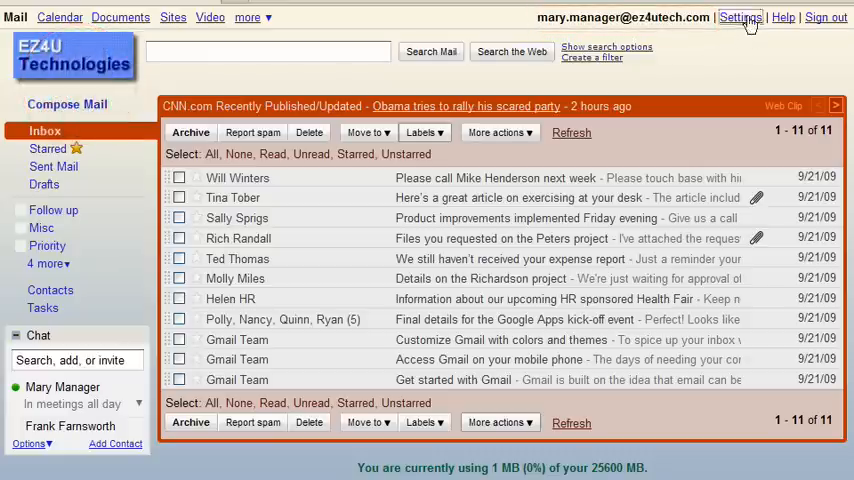
{"action": "left_click", "coordinate": [740, 16]}
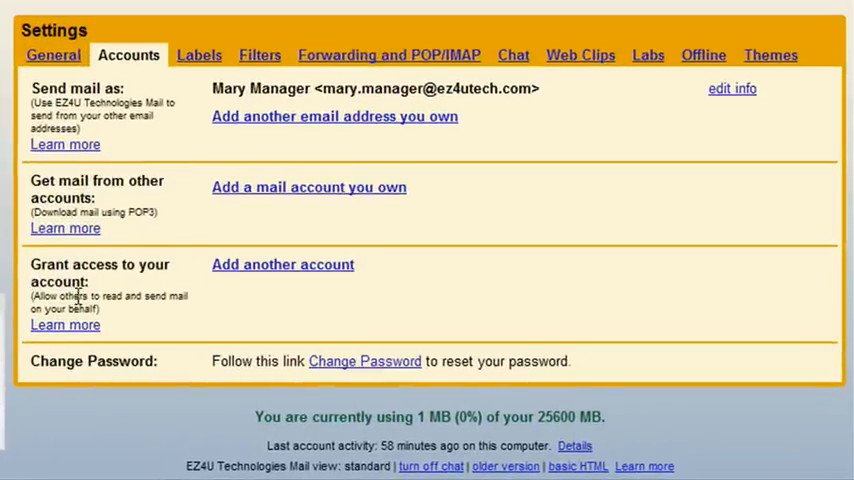
{"action": "left_click", "coordinate": [282, 264]}
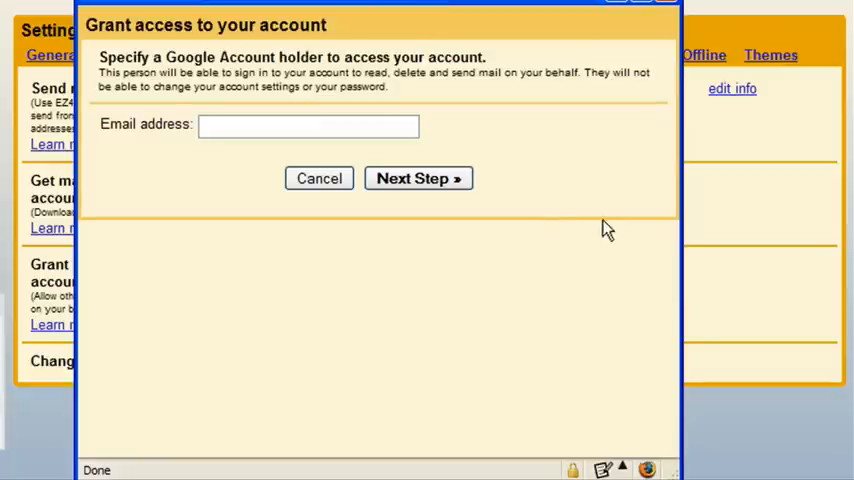
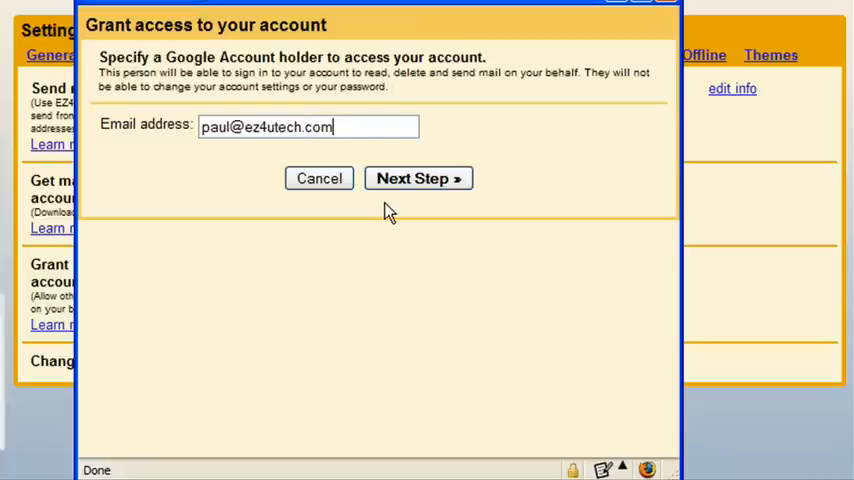
{"action": "mouse_move", "coordinate": [436, 200]}
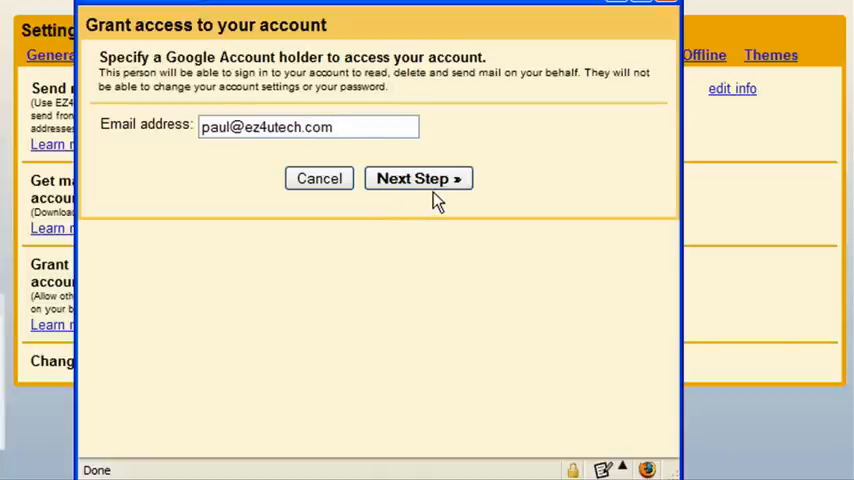
Confirm granting Paul read-and-send access to Mary Manager's mailbox
{"action": "left_click", "coordinate": [418, 178]}
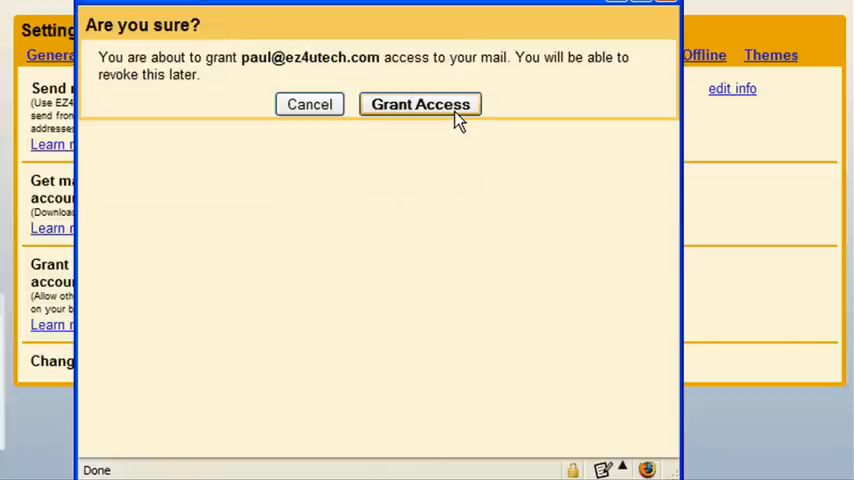
{"action": "left_click", "coordinate": [420, 104]}
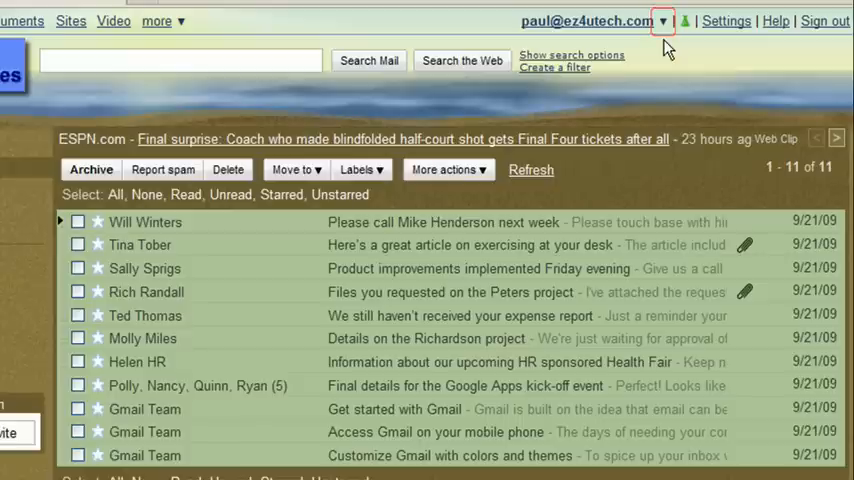
Switch from Paul's mailbox to Mary Manager's delegated mailbox via the account dropdown
{"action": "left_click", "coordinate": [662, 20]}
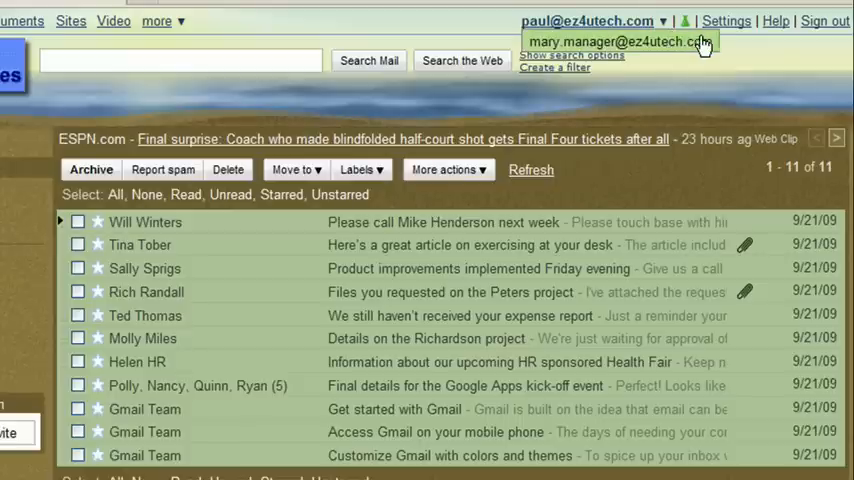
{"action": "left_click", "coordinate": [616, 40]}
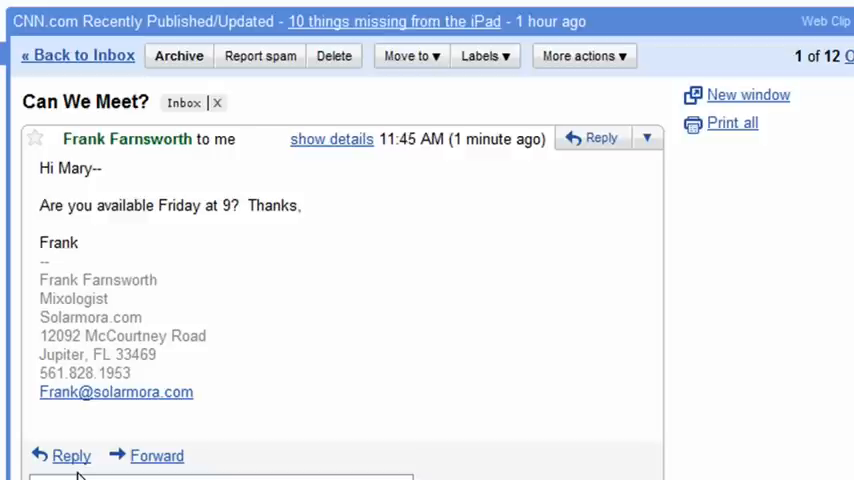
Reply 'Let's get together' to Frank, then show details revealing it was sent by Paul
{"action": "left_click", "coordinate": [72, 456]}
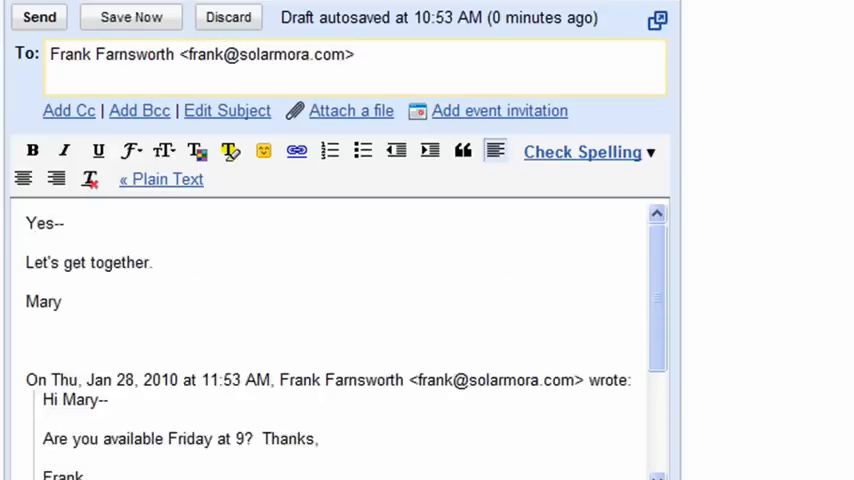
{"action": "left_click", "coordinate": [40, 16]}
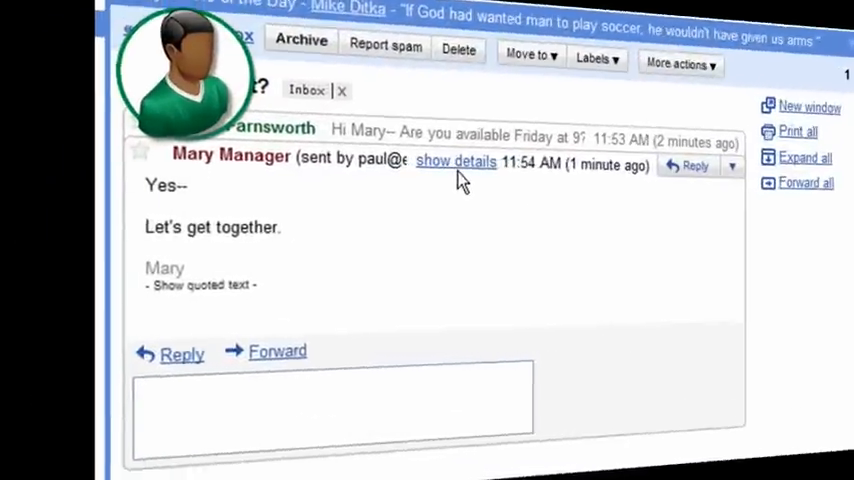
{"action": "left_click", "coordinate": [456, 160]}
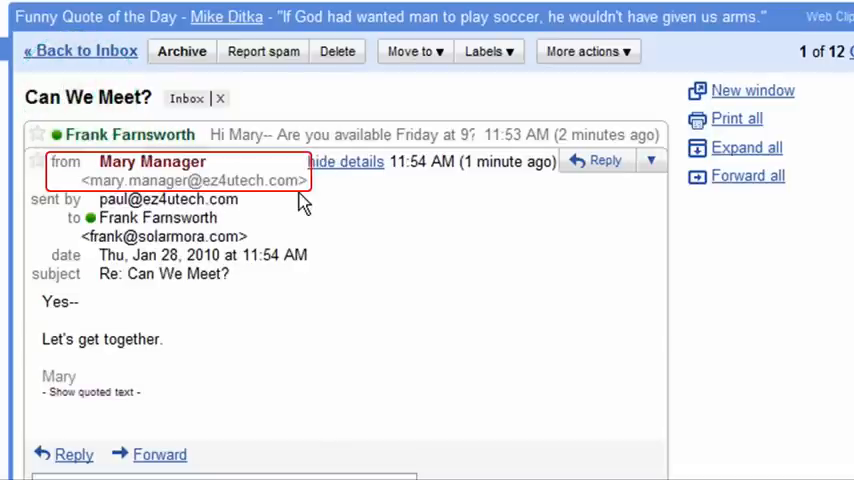